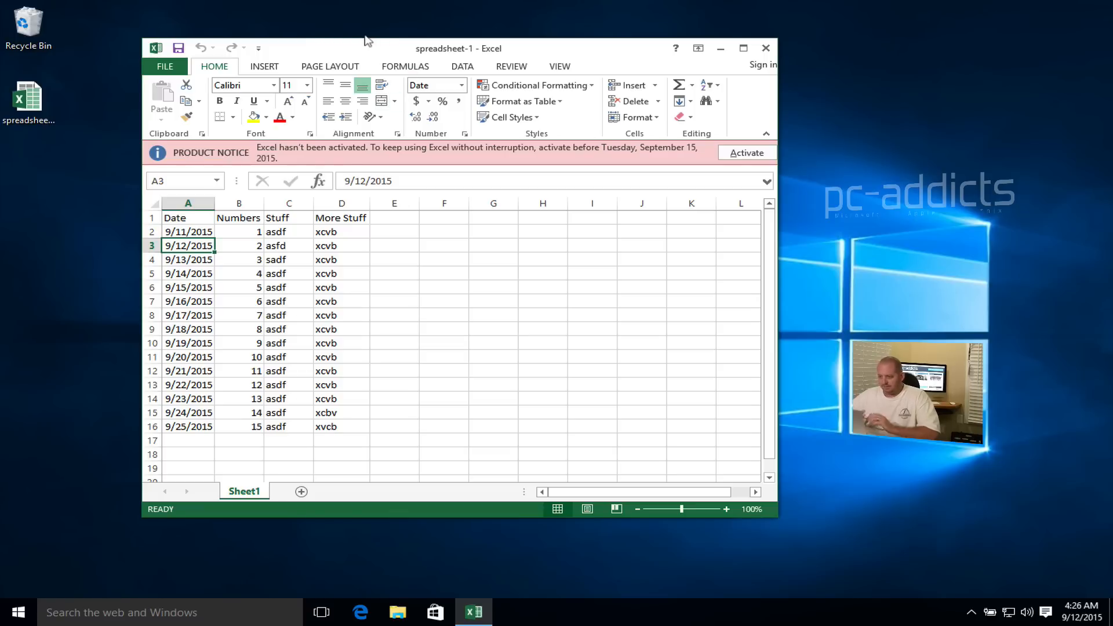
mouse_move(226, 245)
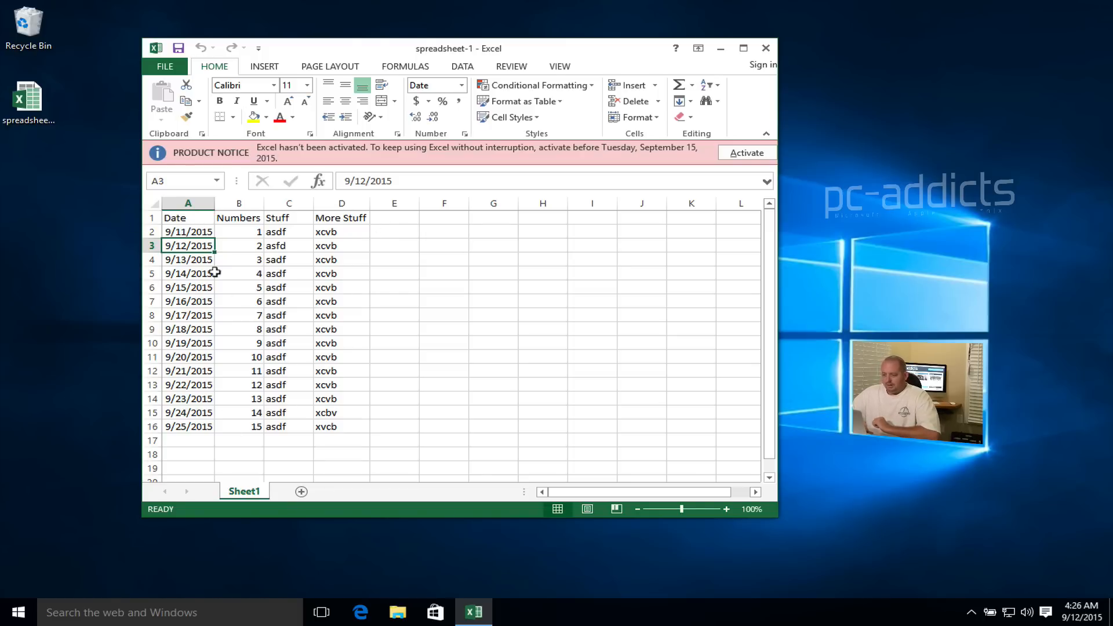
Select the dates in A3:A16 below 9/11/2015, then settle on cell A2.
drag(188, 244, 187, 440)
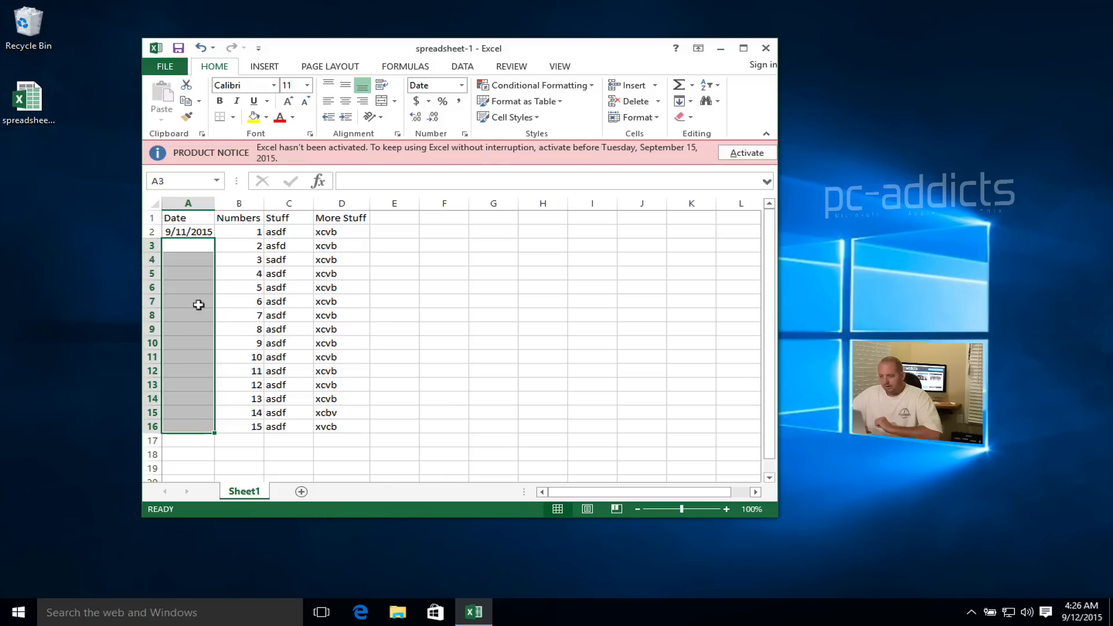
click(188, 232)
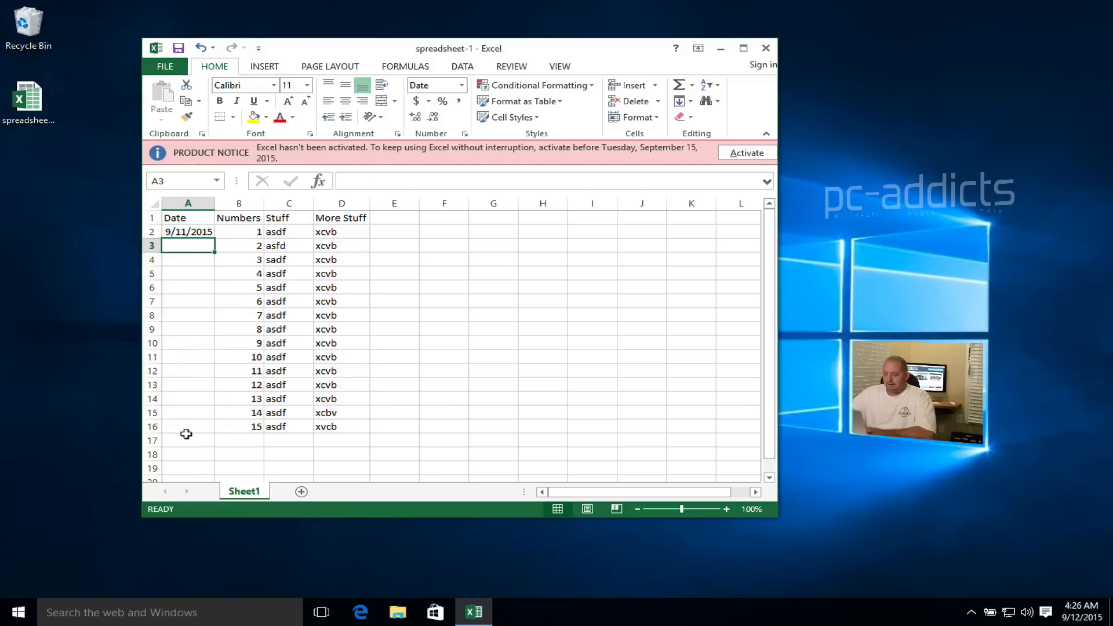
mouse_move(208, 244)
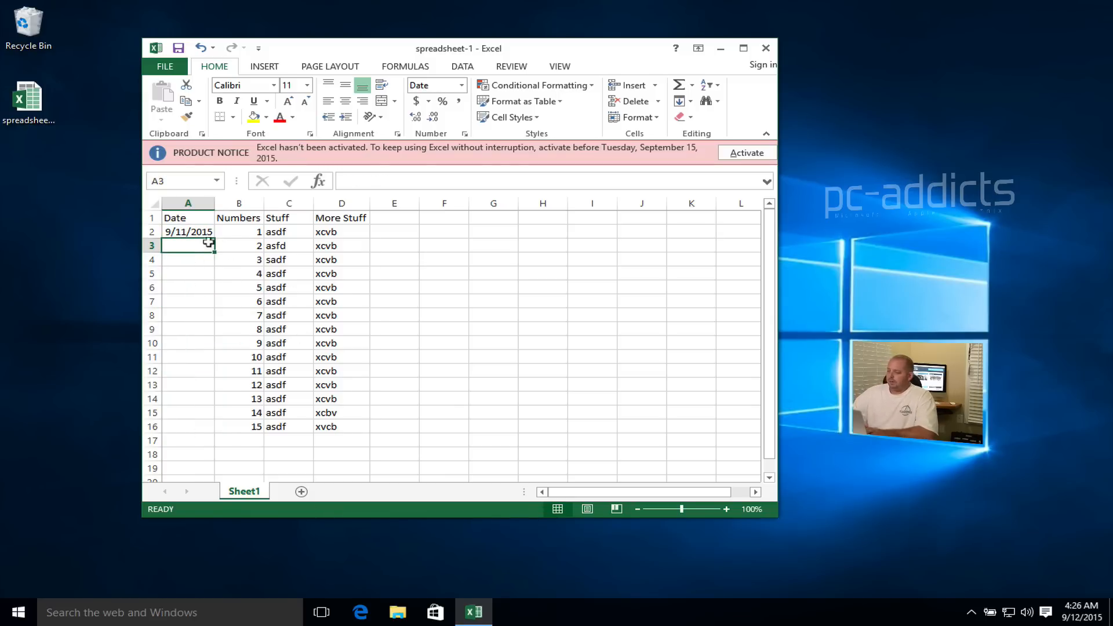
click(187, 231)
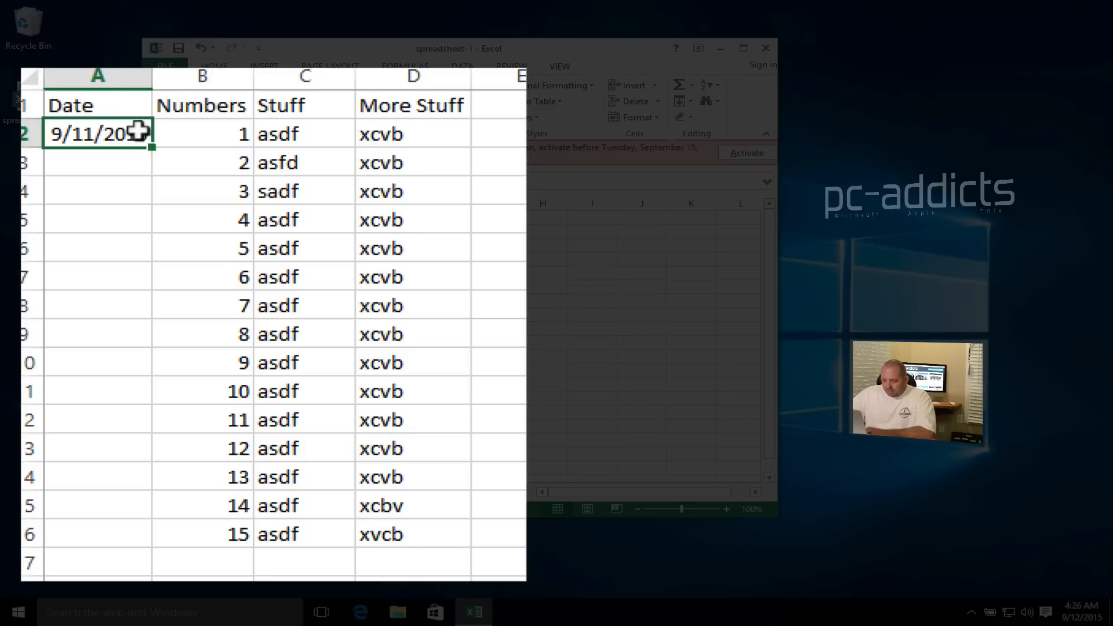
mouse_move(150, 147)
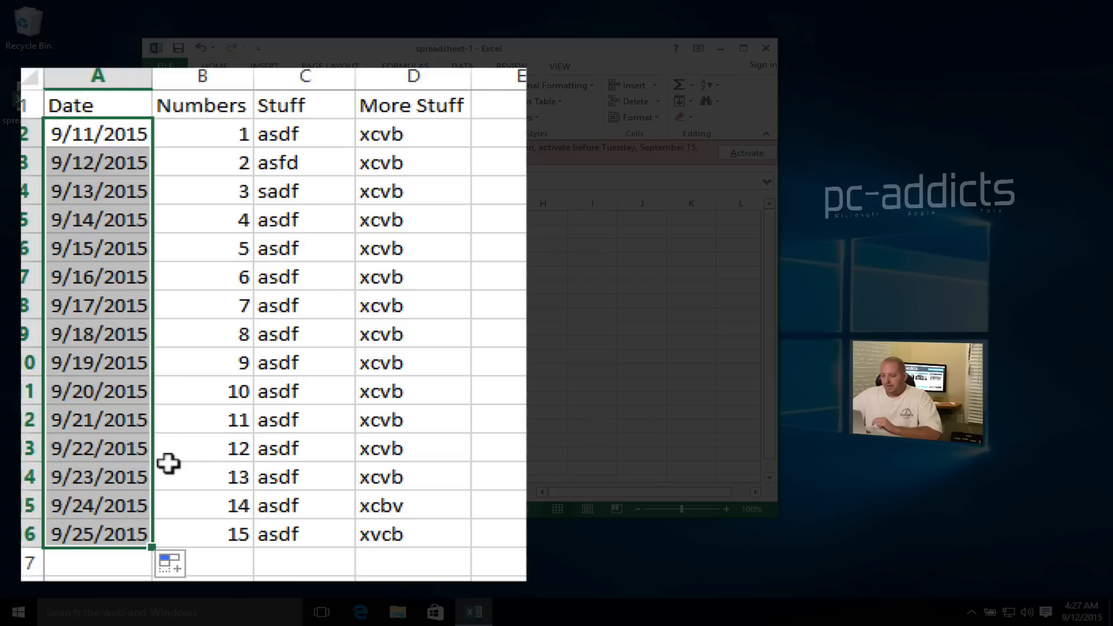
Repeat 9/11/2015 down the Date column, then undo those copied dates.
key(cmd+z)
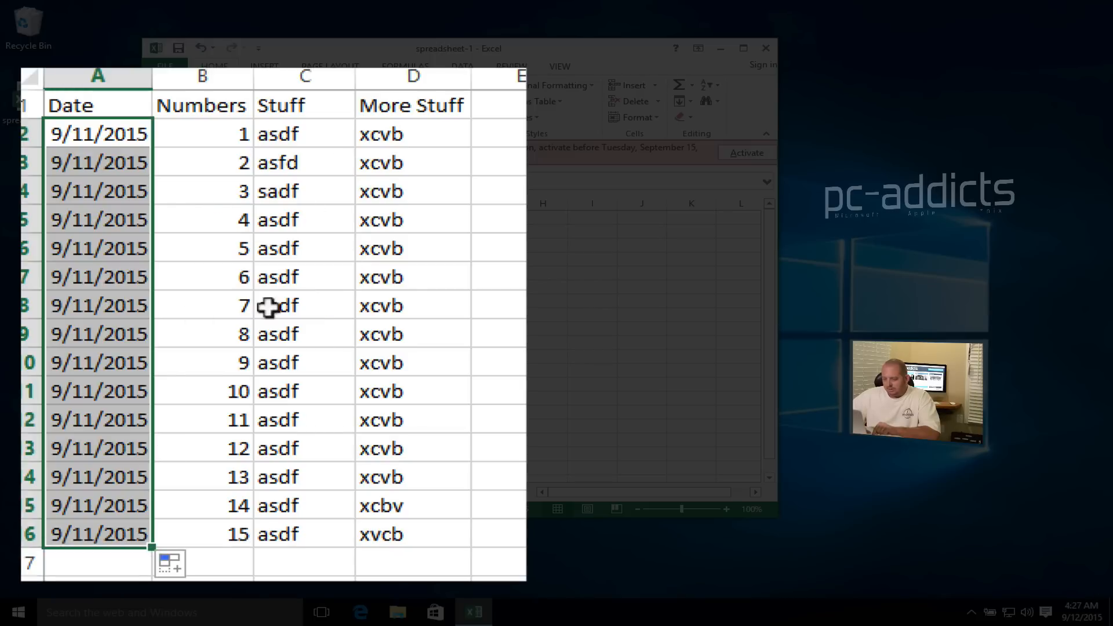
key(ctrl+z)
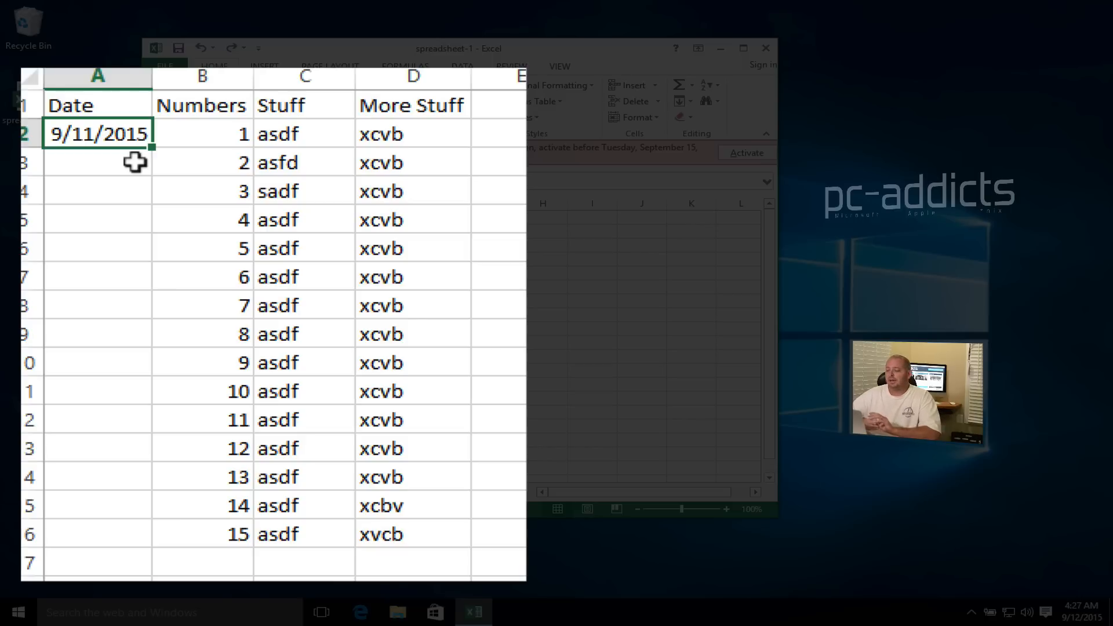
mouse_move(164, 161)
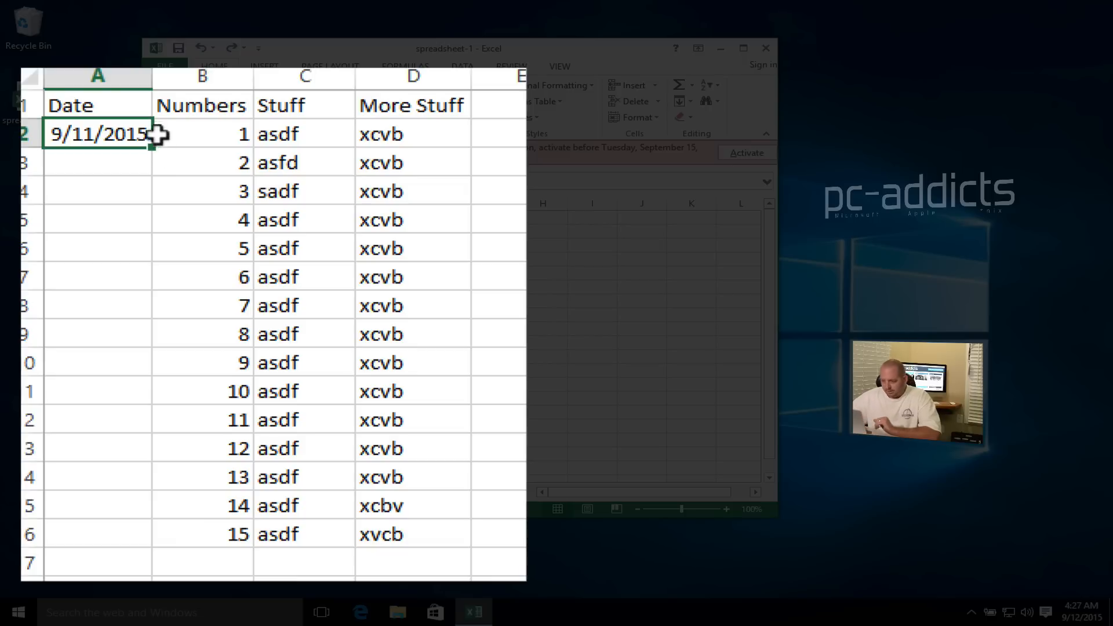
mouse_move(28, 134)
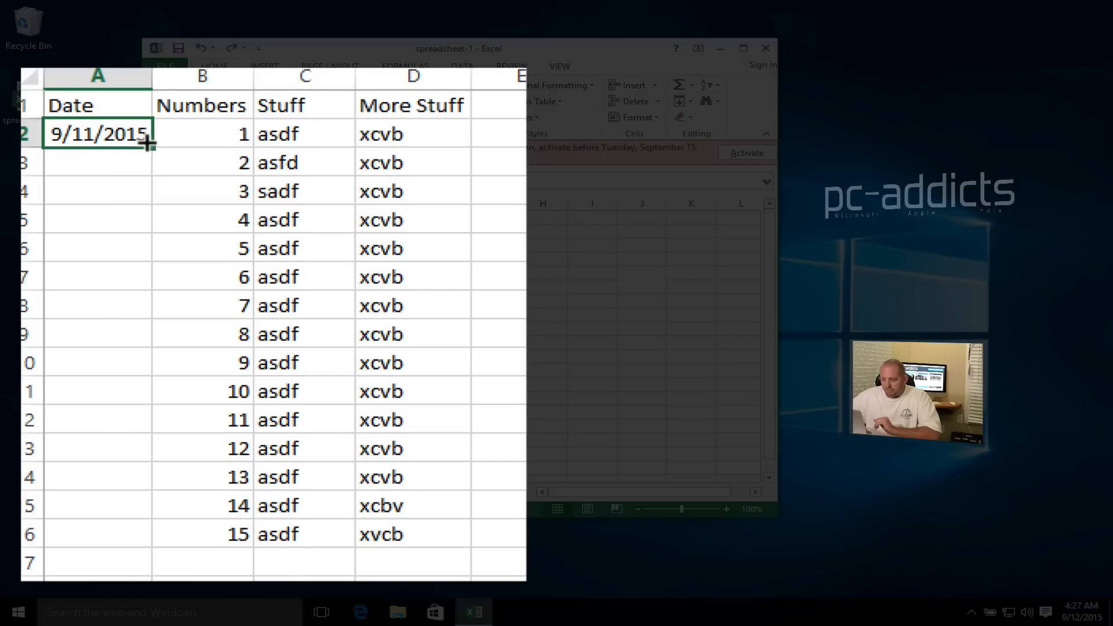
Drag A2's fill handle to row 16 for dates 9/11/2015 through 9/25/2015.
drag(149, 145, 149, 546)
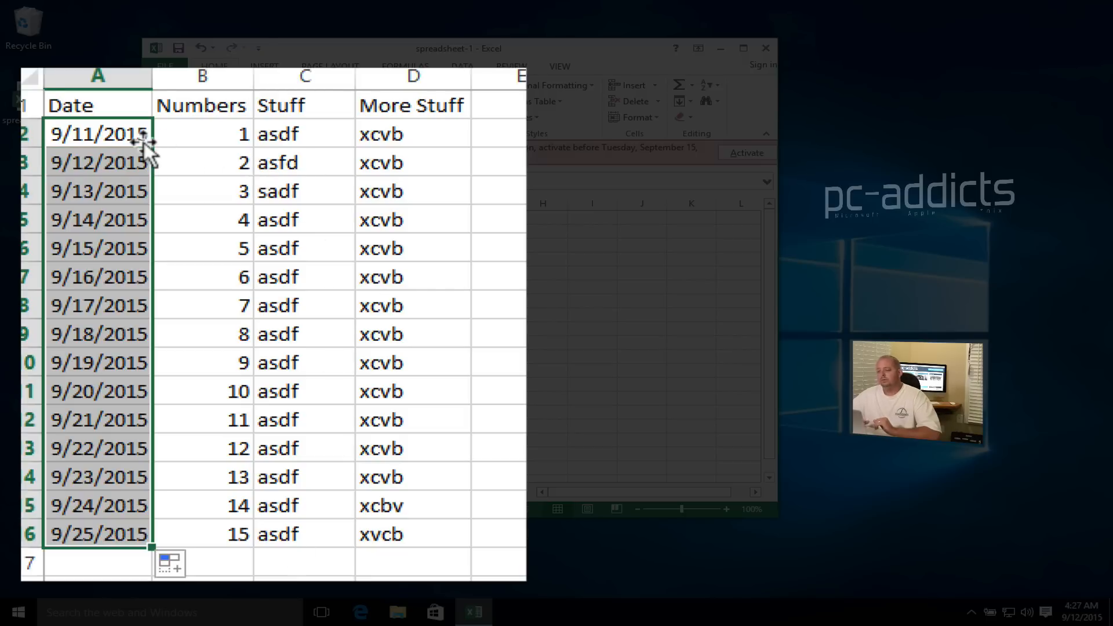
mouse_move(225, 348)
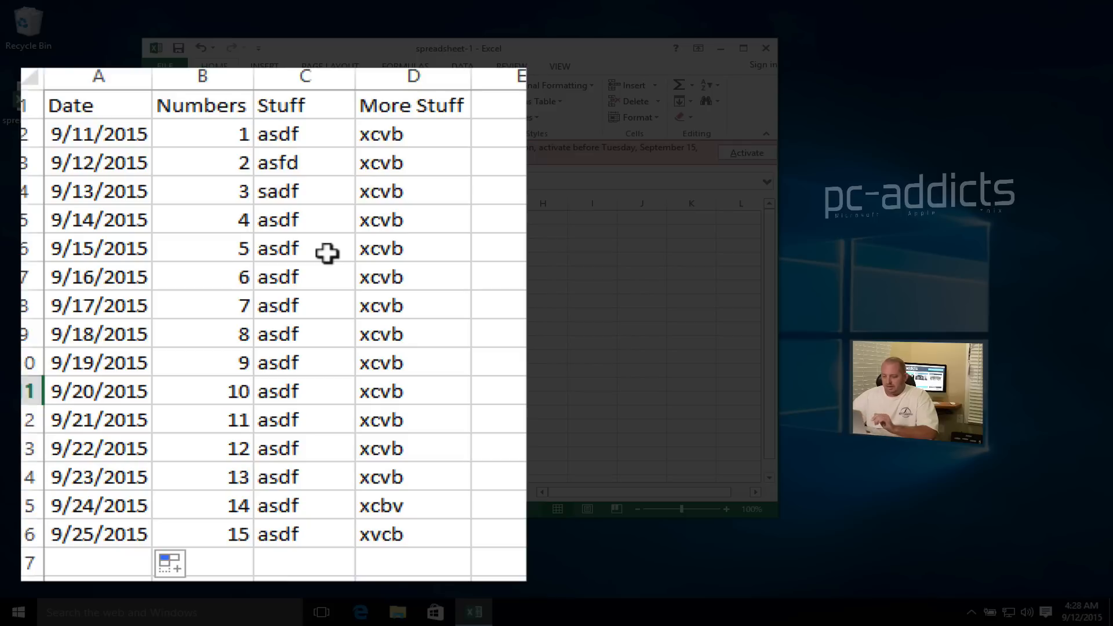
Select the Date header cell A1 through the last date in A16.
click(98, 105)
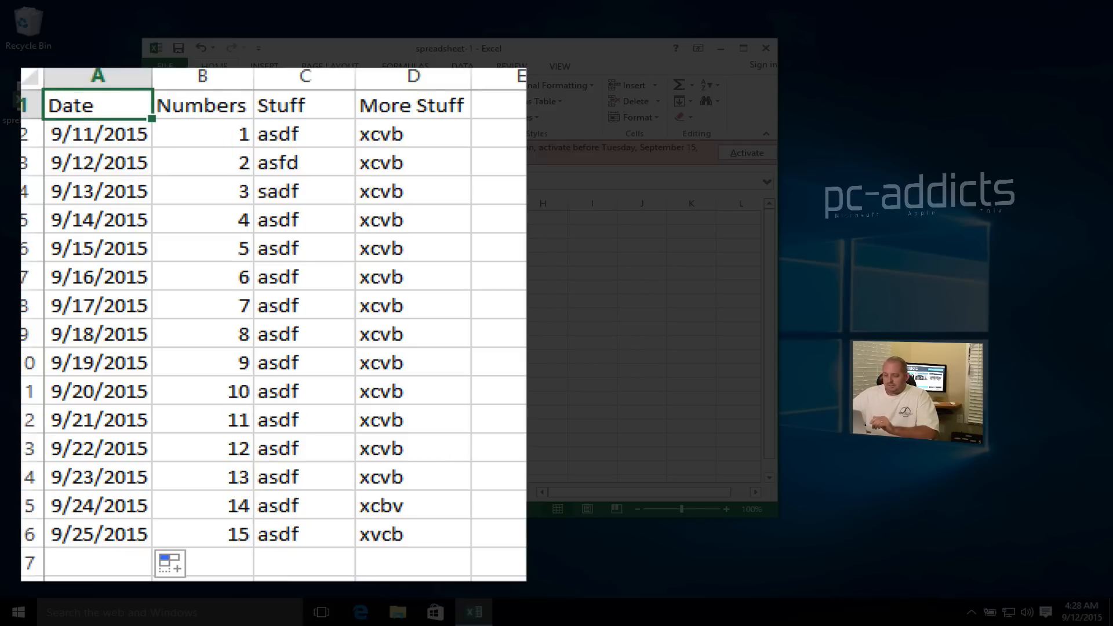
mouse_move(183, 202)
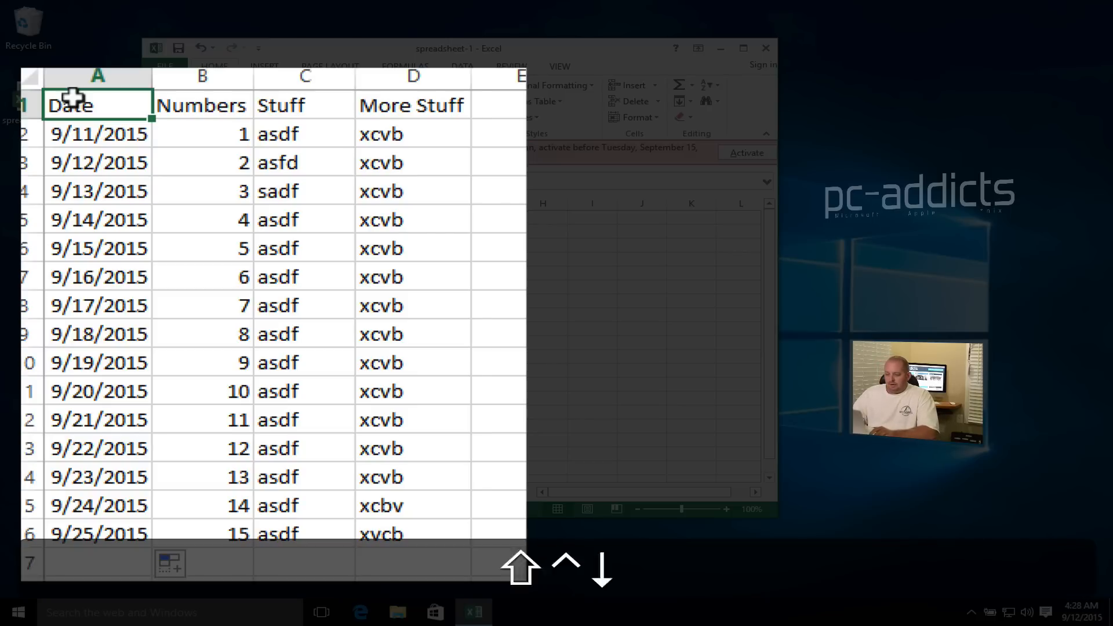
click(97, 75)
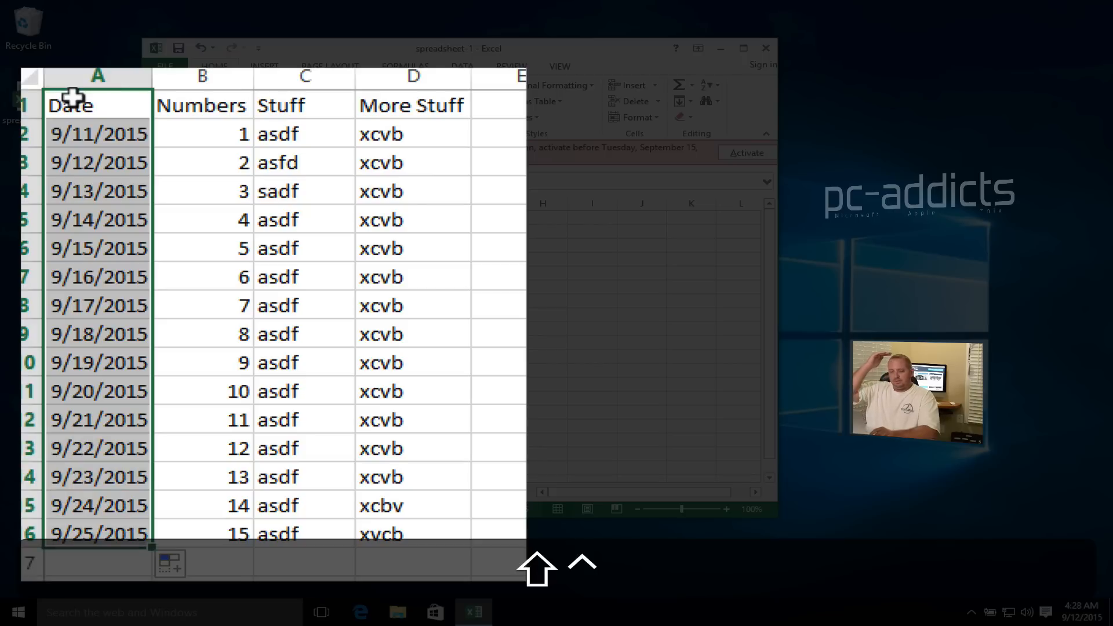